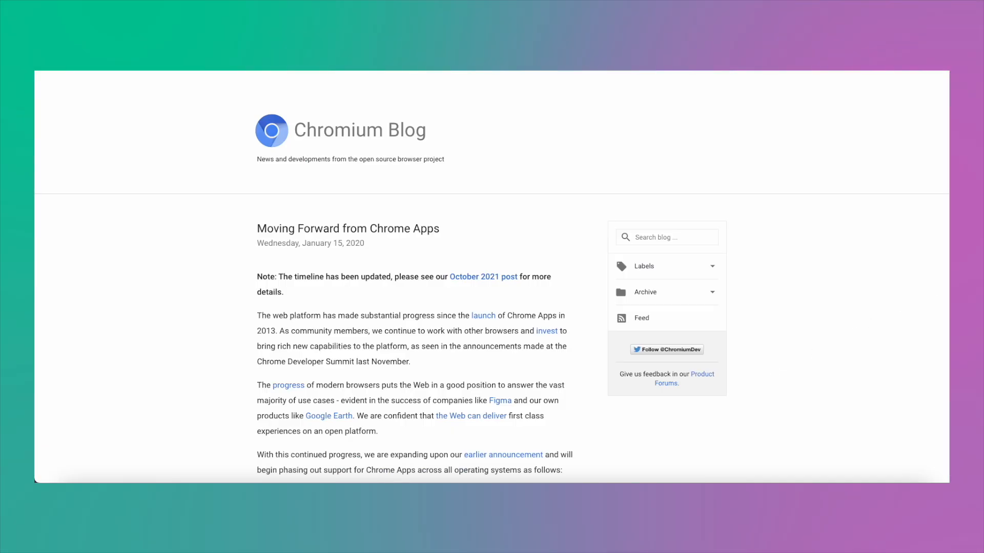
Open and read the 'What are Progressive Web Apps?' article under the collection's Introduction.
{"action": "scroll", "scroll_direction": "down", "scroll_amount": 3}
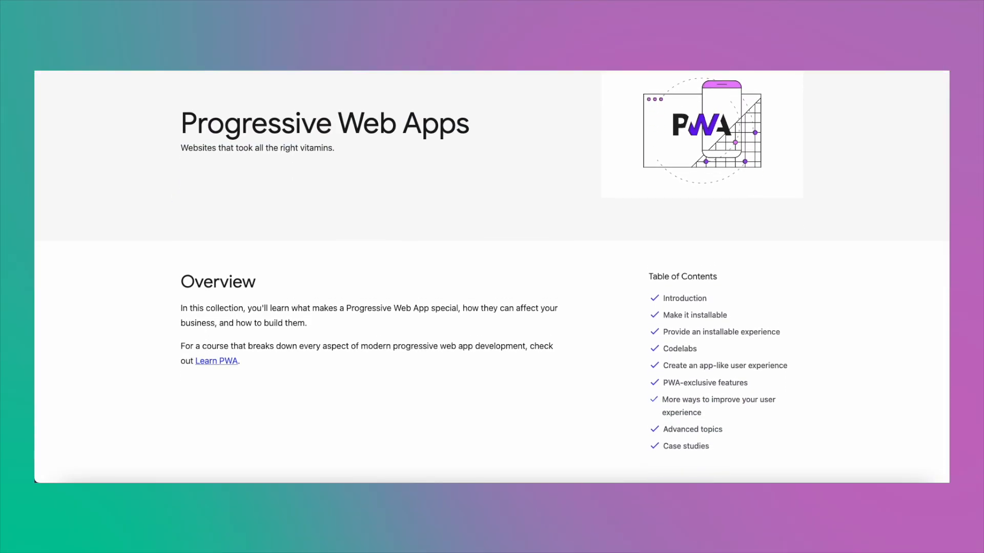
{"action": "scroll", "scroll_direction": "down", "scroll_amount": 3}
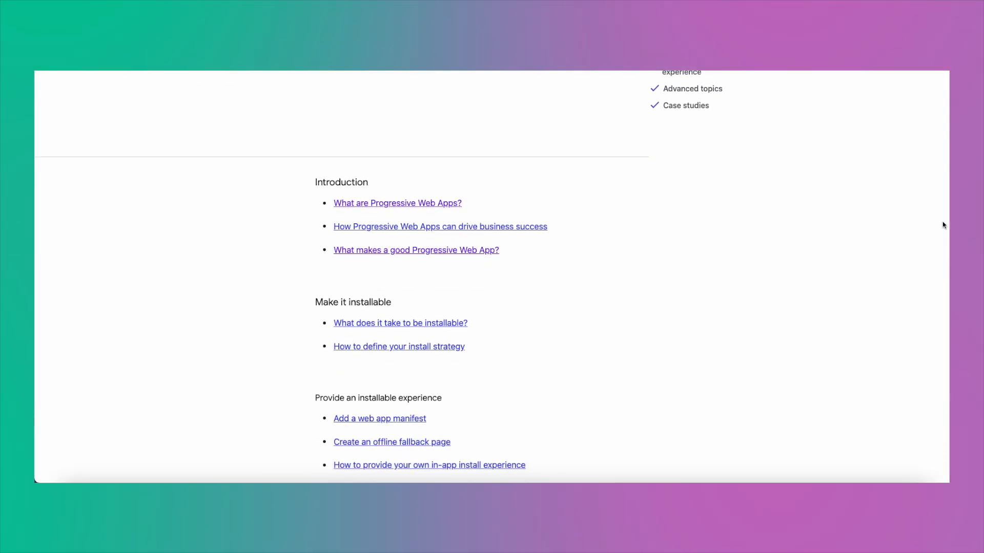
{"action": "left_click", "coordinate": [397, 203]}
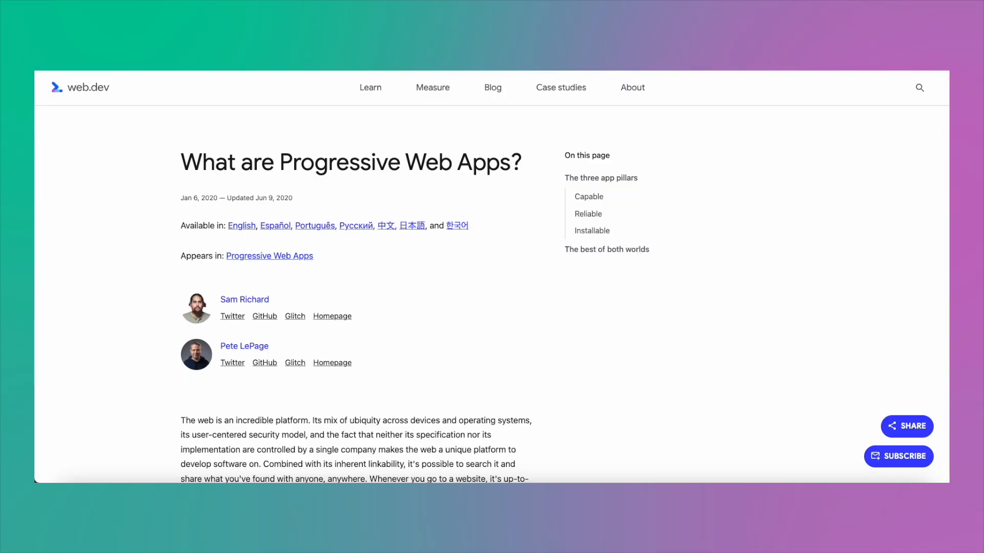
{"action": "scroll", "scroll_direction": "down", "scroll_amount": 3}
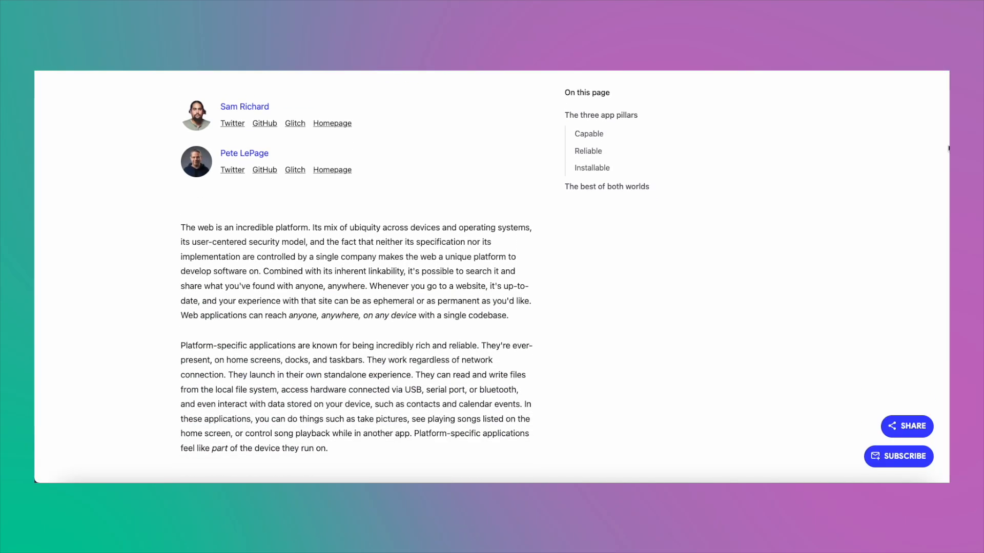
{"action": "scroll", "scroll_direction": "down", "scroll_amount": 3}
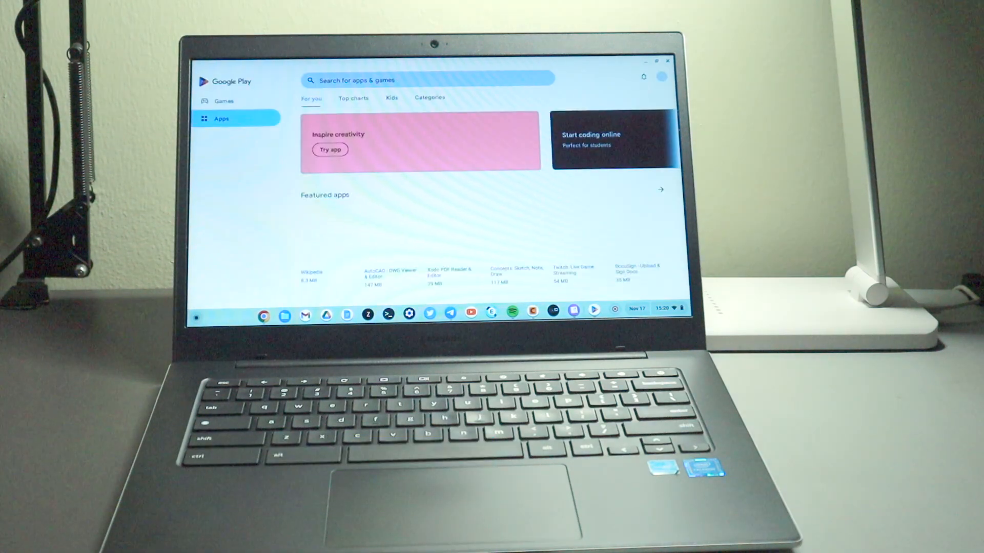
{"action": "scroll", "scroll_direction": "down", "scroll_amount": 3}
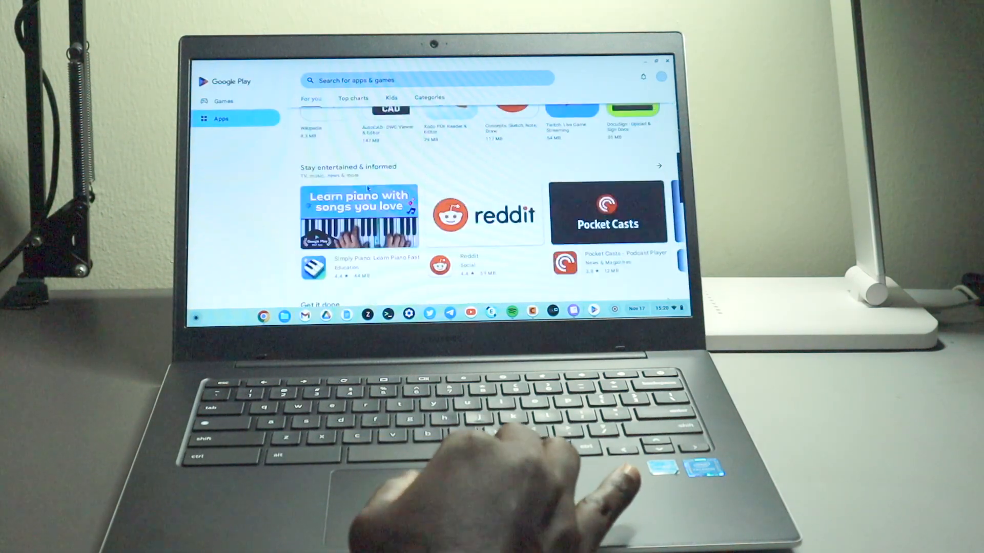
{"action": "scroll", "scroll_direction": "down", "scroll_amount": 3}
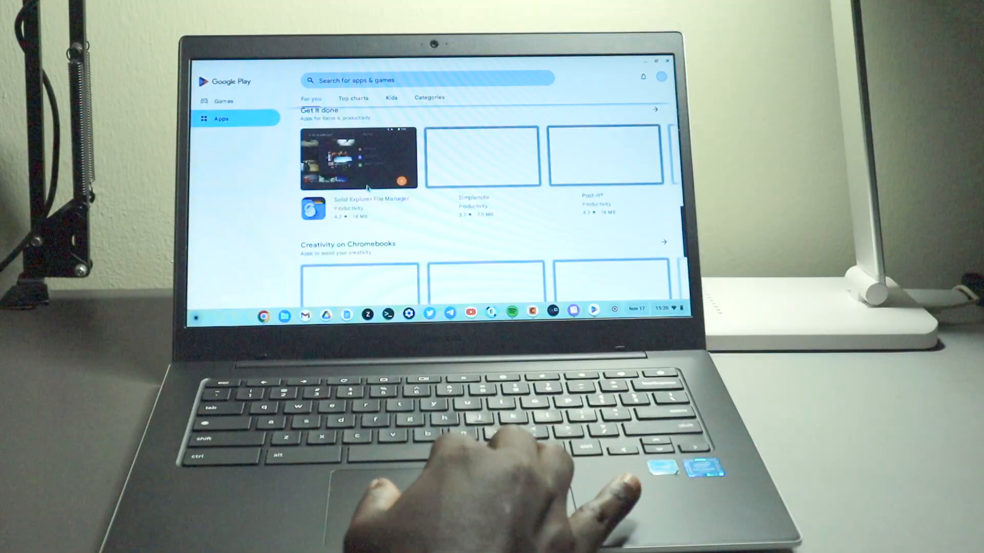
{"action": "scroll", "scroll_direction": "down", "scroll_amount": 3}
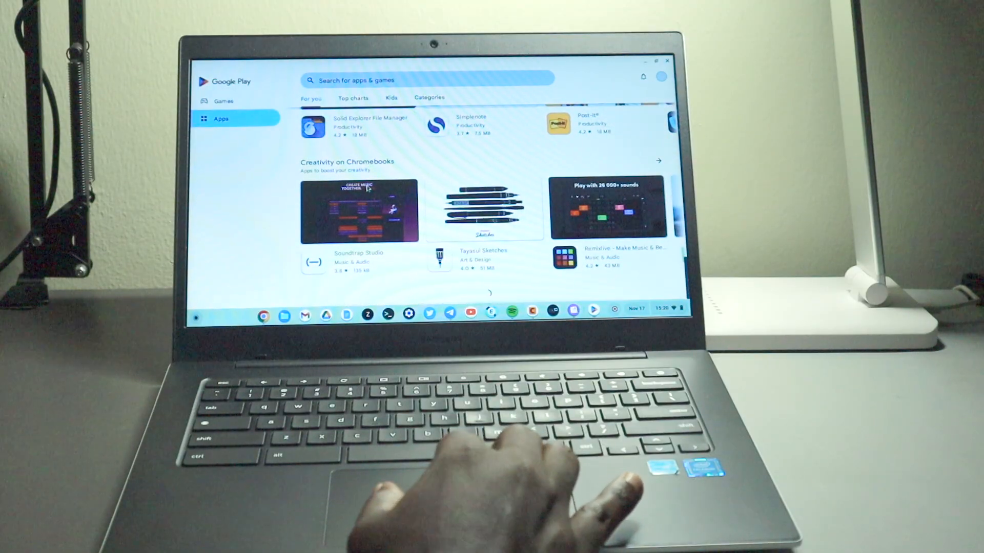
{"action": "scroll", "scroll_direction": "down", "scroll_amount": 3}
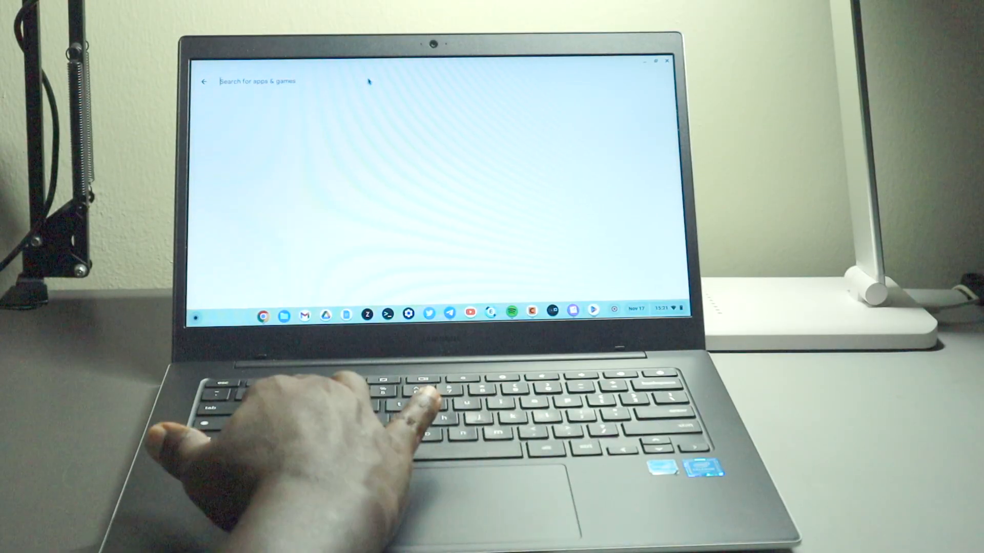
Search Google Play for 'zoom pwa' using the matching suggestion.
{"action": "type", "text": "zoom"}
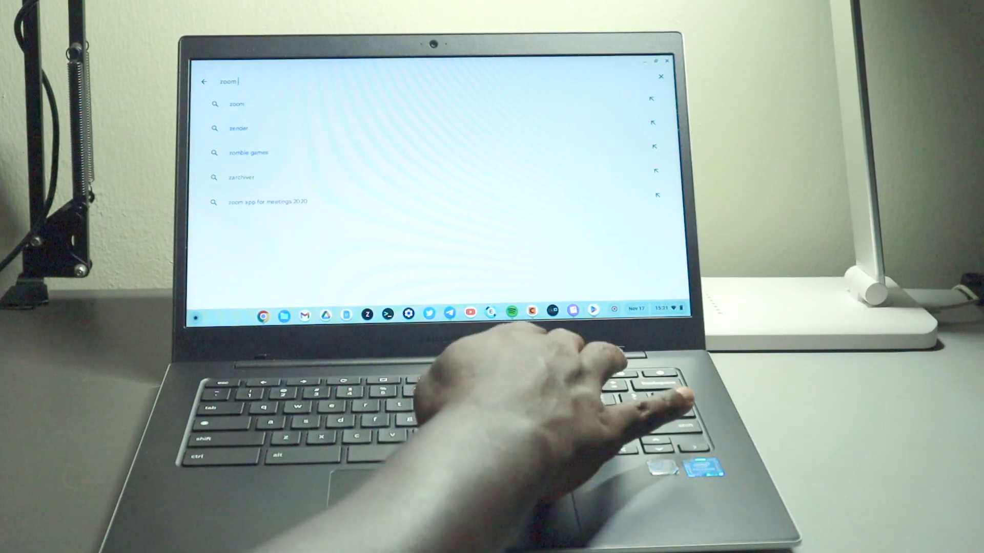
{"action": "type", "text": "pwa"}
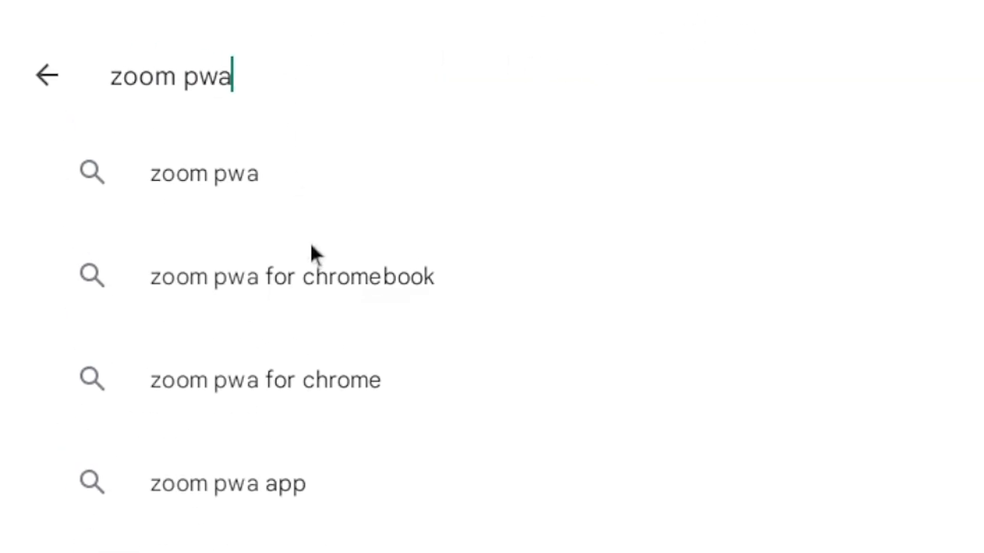
{"action": "left_click", "coordinate": [292, 275]}
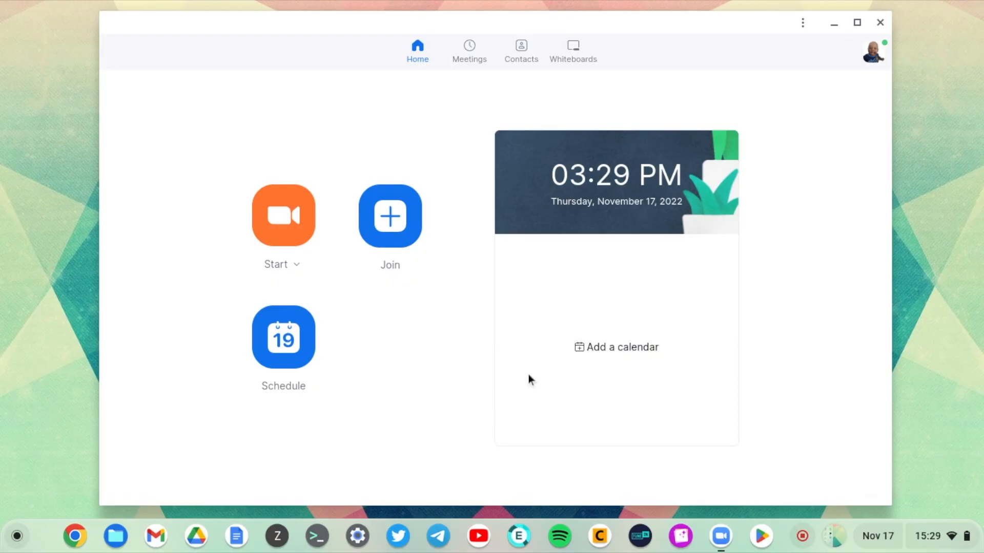
{"action": "mouse_move", "coordinate": [616, 348]}
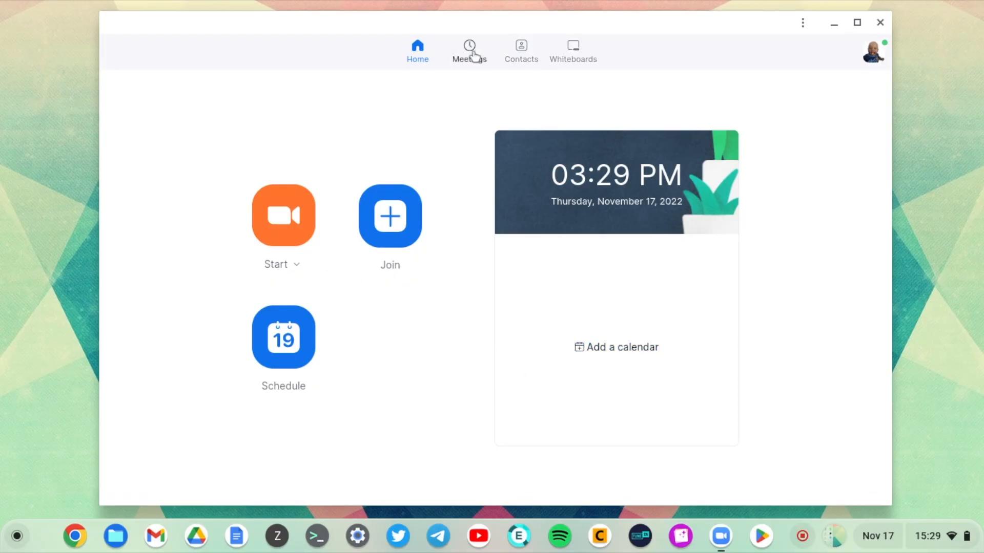
View the personal meeting ID under Meetings, then start a new meeting from Home.
{"action": "left_click", "coordinate": [468, 50]}
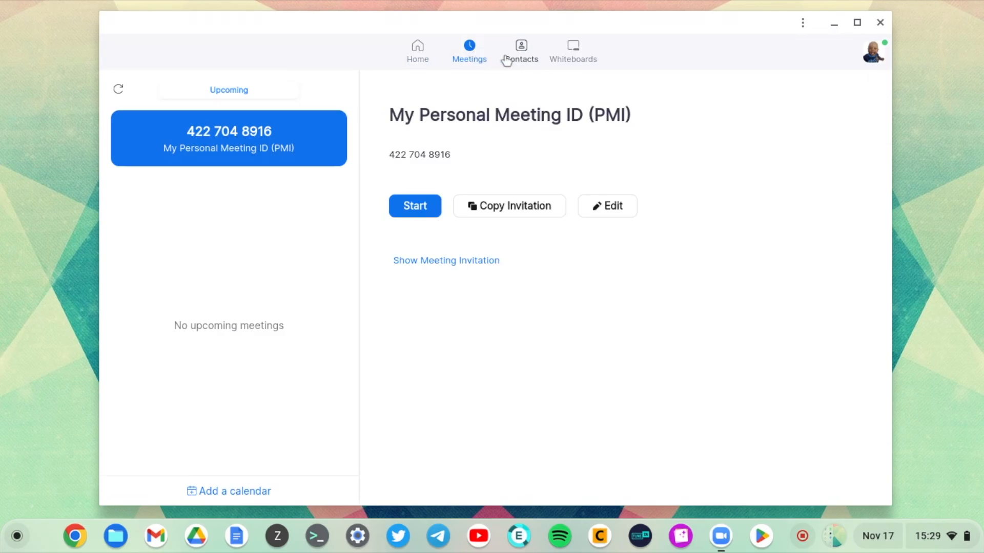
{"action": "left_click", "coordinate": [417, 51]}
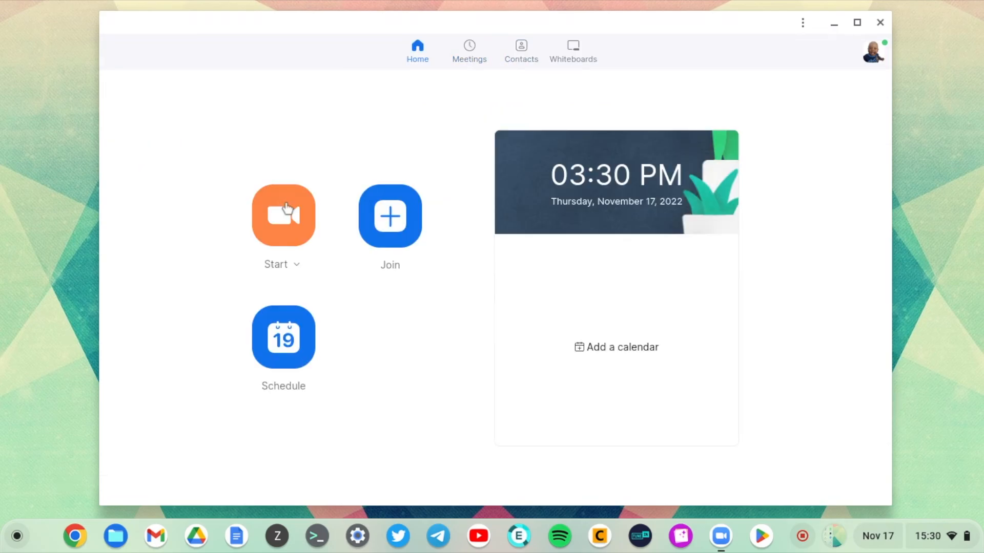
{"action": "left_click", "coordinate": [283, 216]}
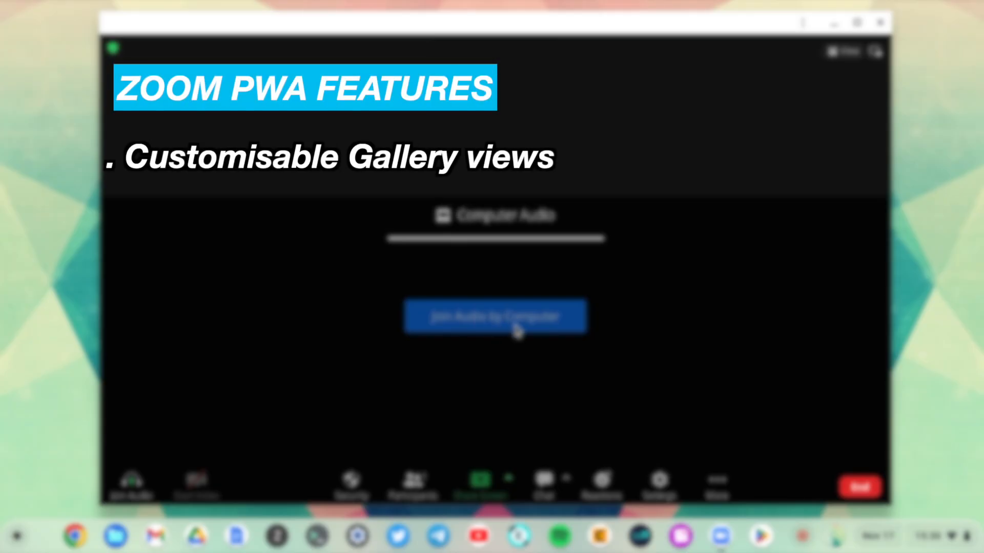
Join audio by computer, browse the General and Audio settings, then close Settings.
{"action": "left_click", "coordinate": [495, 317]}
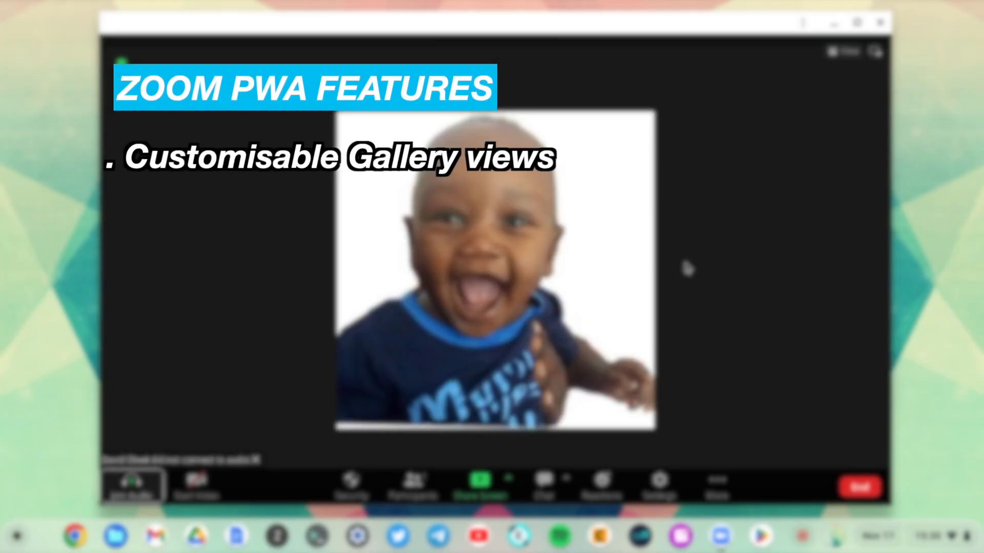
{"action": "left_click", "coordinate": [412, 479]}
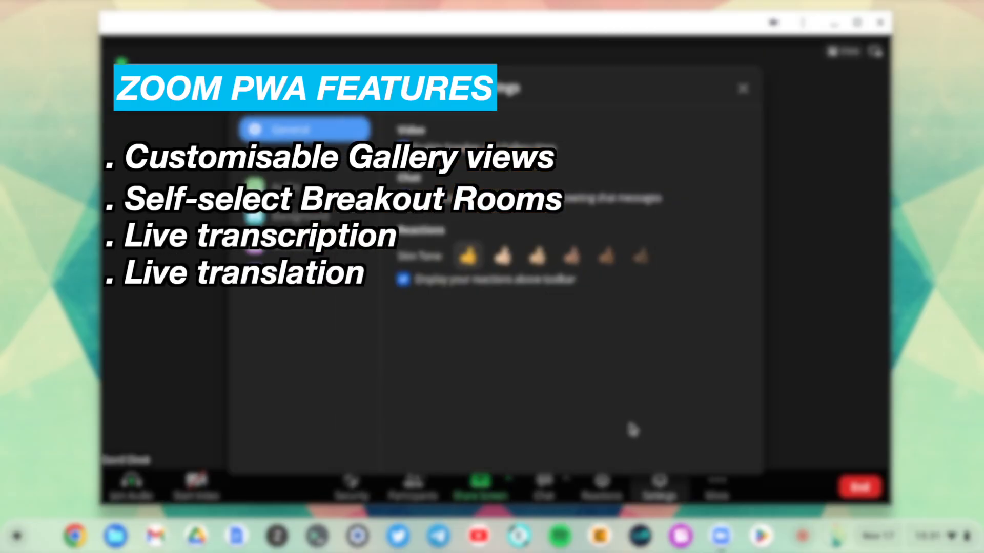
{"action": "left_click", "coordinate": [289, 195]}
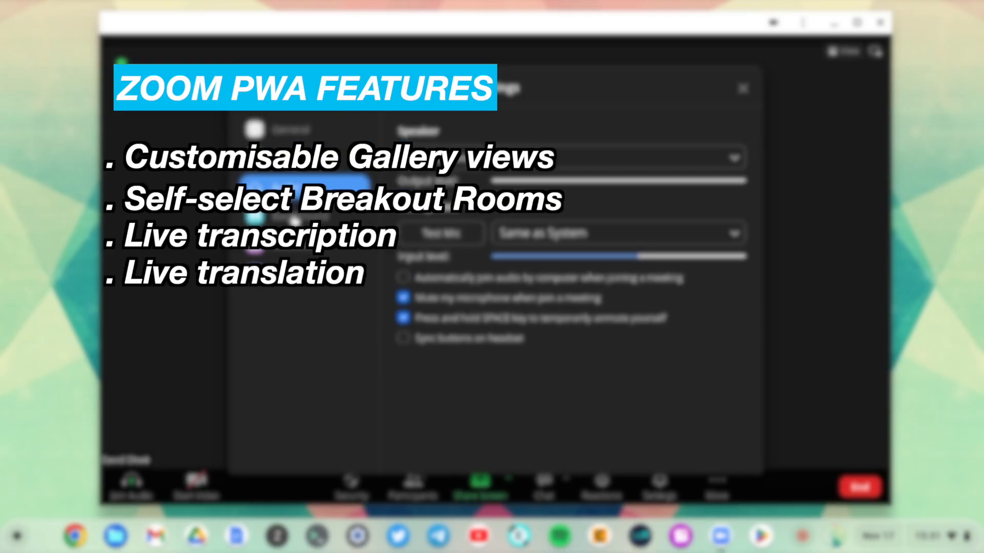
{"action": "left_click", "coordinate": [658, 483]}
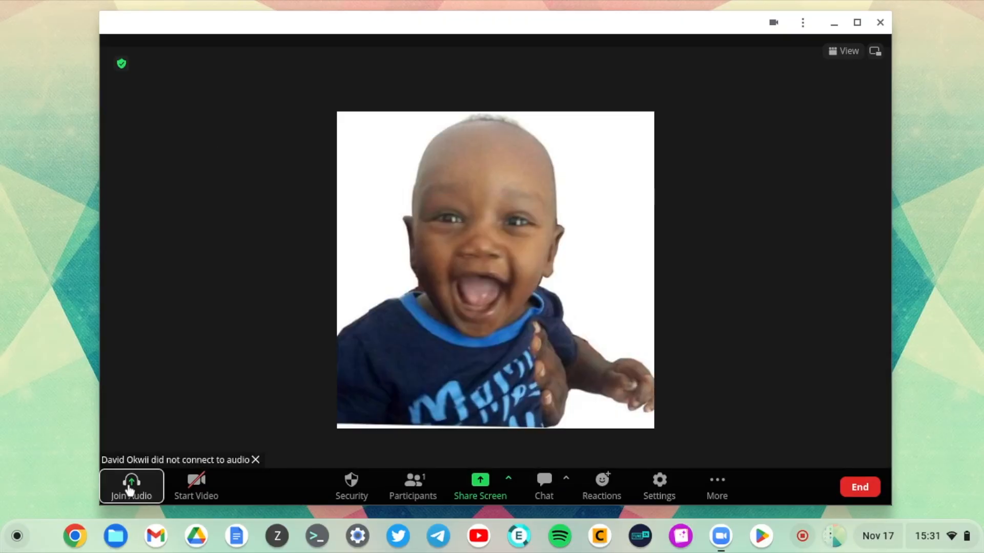
End the meeting for all participants and land back on the Zoom home screen.
{"action": "left_click", "coordinate": [131, 486]}
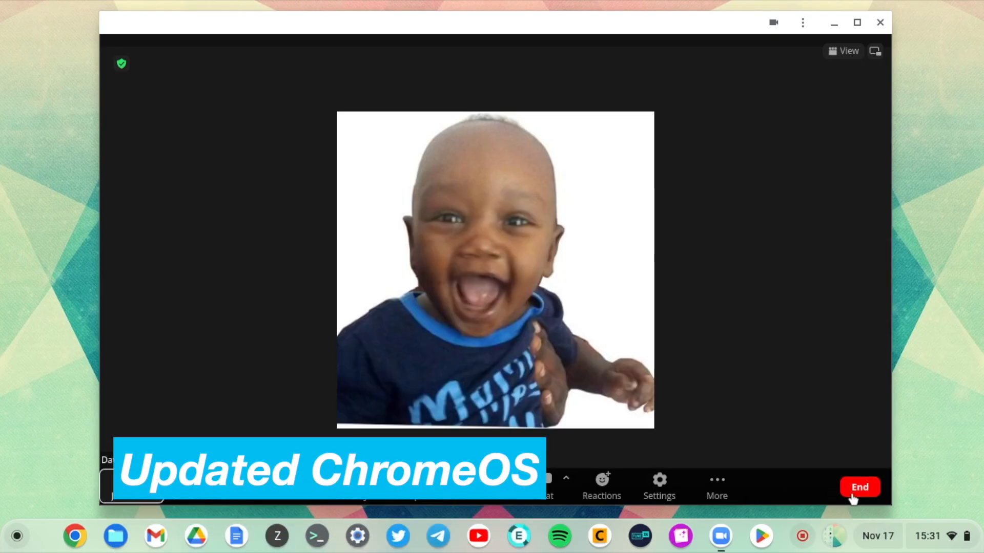
{"action": "left_click", "coordinate": [859, 488]}
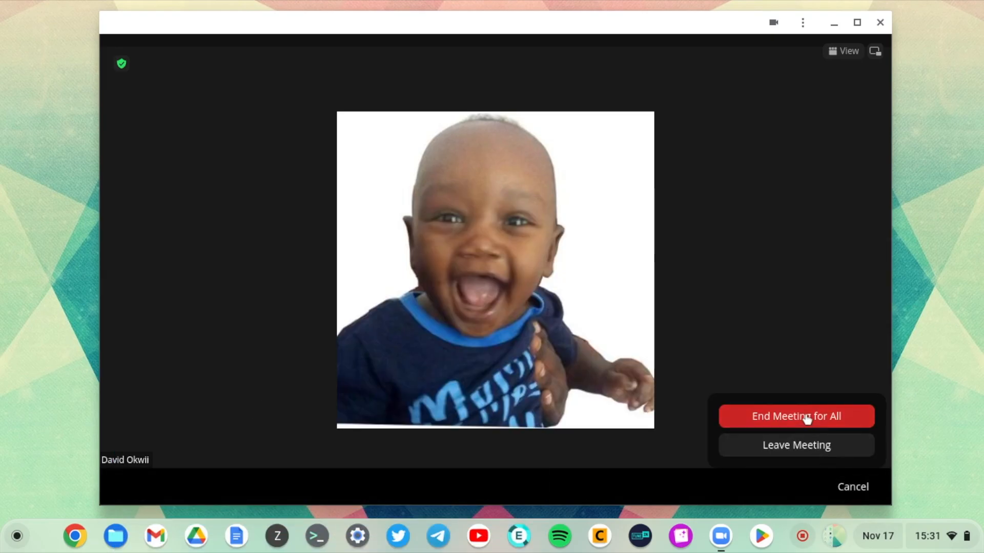
{"action": "left_click", "coordinate": [795, 416]}
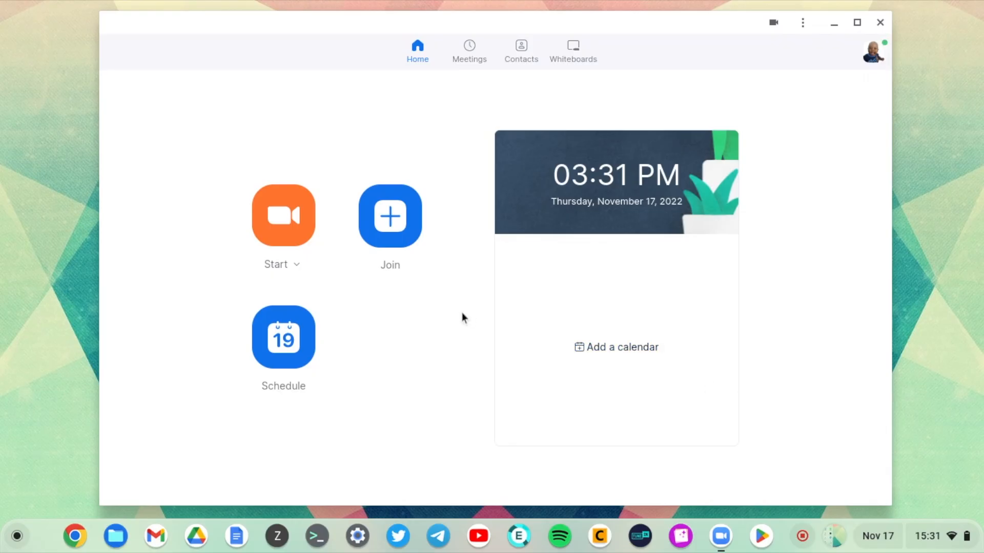
{"action": "left_click", "coordinate": [389, 216]}
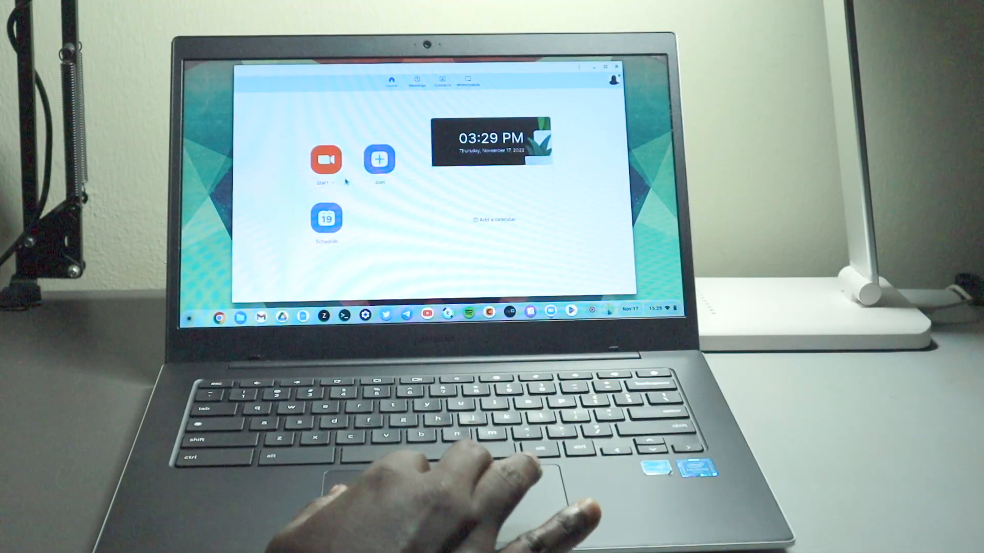
Show the Meetings page listing the personal meeting ID with no upcoming meetings.
{"action": "left_click", "coordinate": [416, 79]}
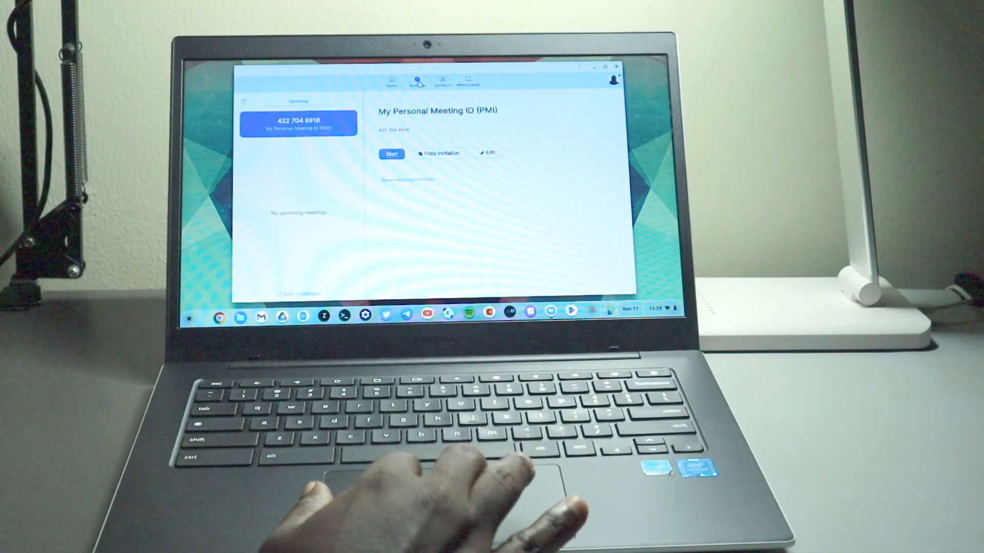